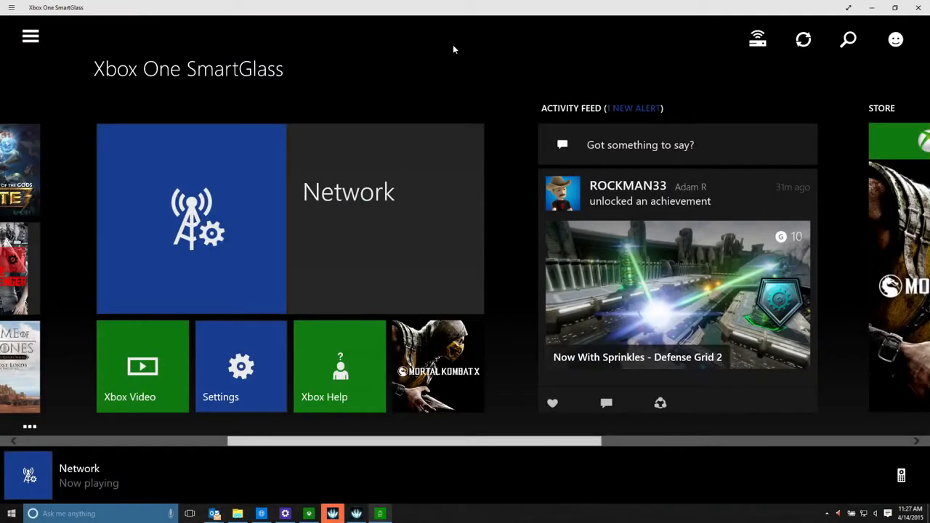
mouse_move(750, 67)
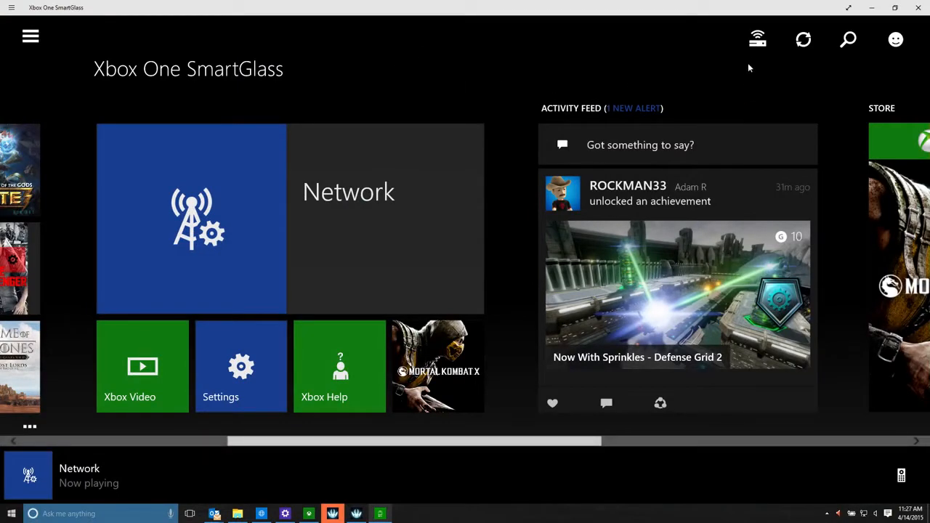
Turn the connected XboxOne console off from the console list, then power it back on
click(757, 39)
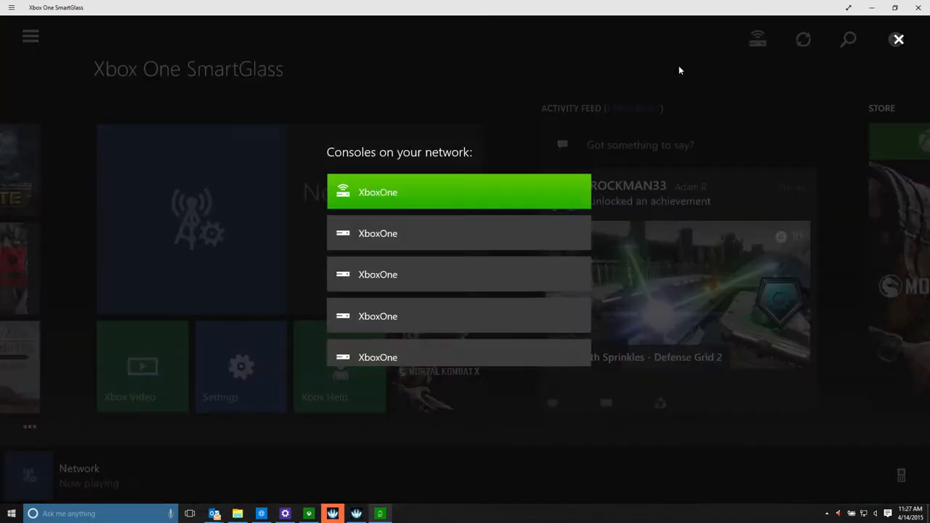
click(458, 192)
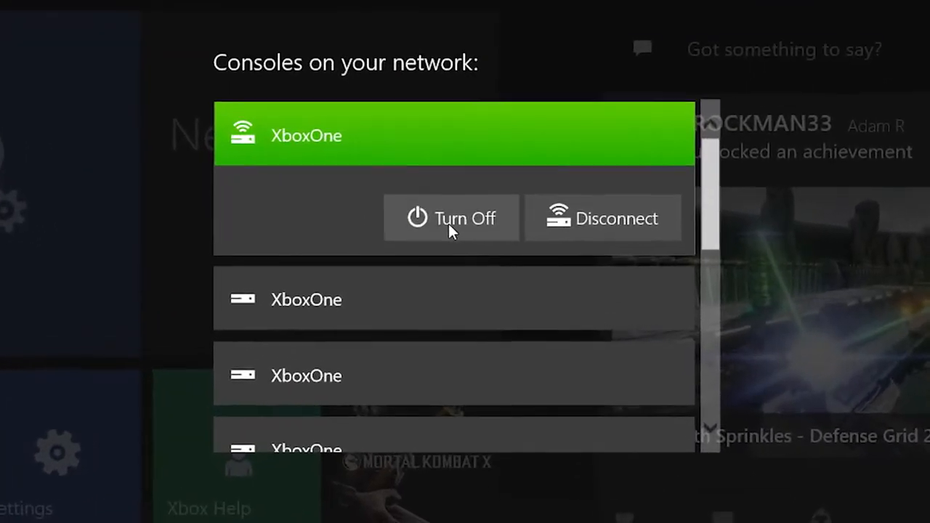
click(450, 218)
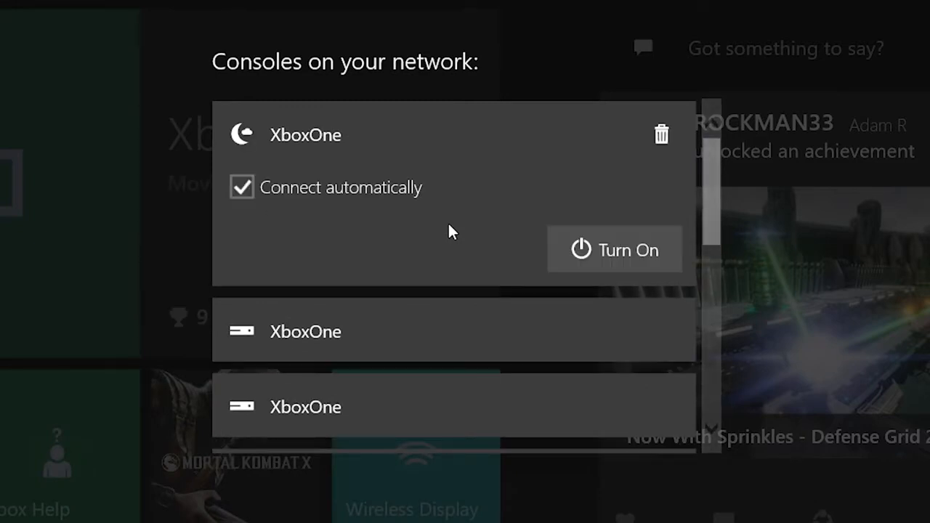
click(614, 249)
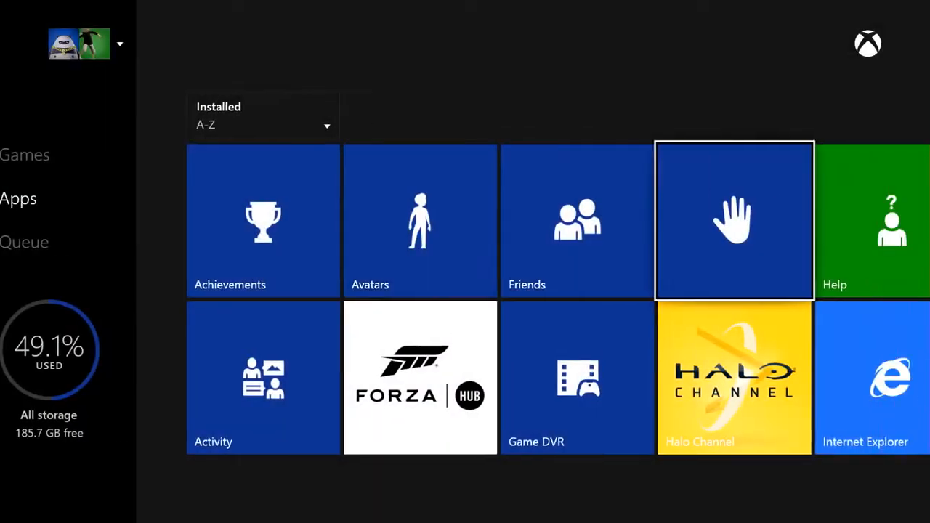
scroll(right, 3)
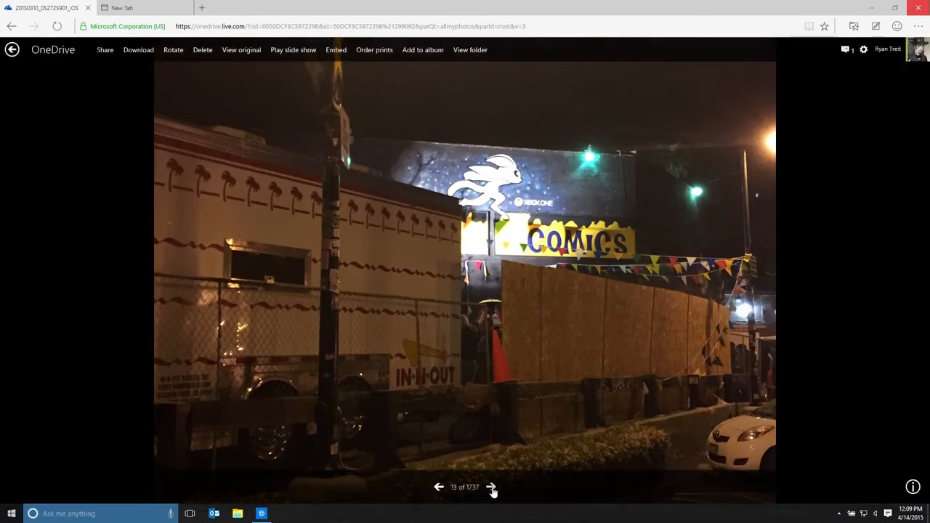
Advance the OneDrive photo viewer three photos, from photo 13 to photo 16 of 1737
click(491, 487)
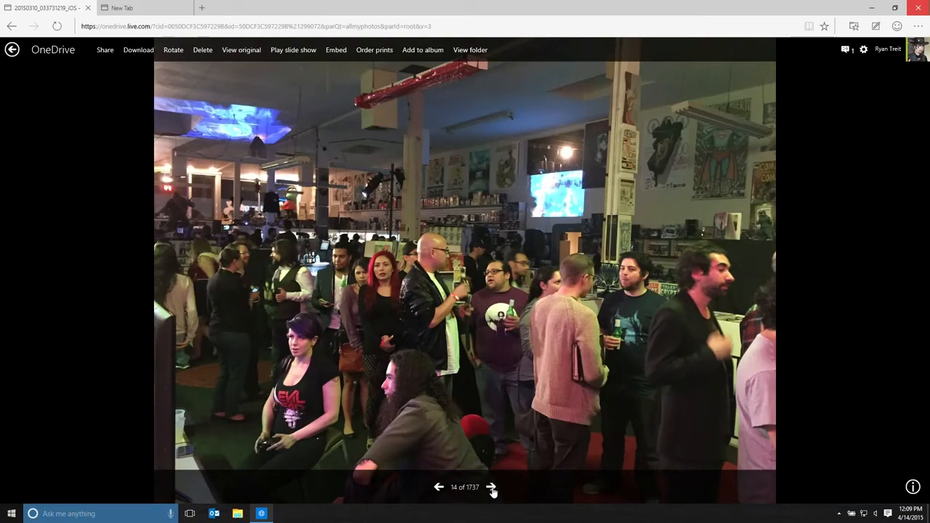
click(491, 488)
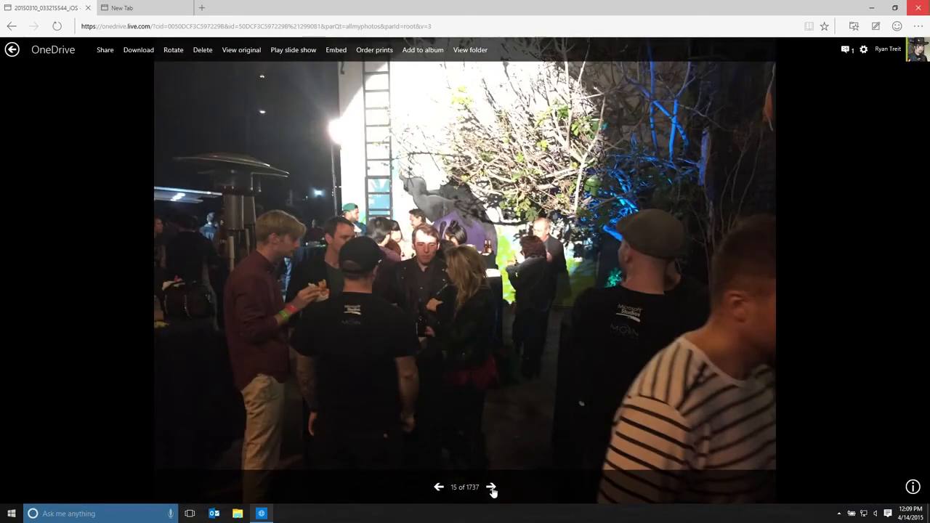
click(491, 487)
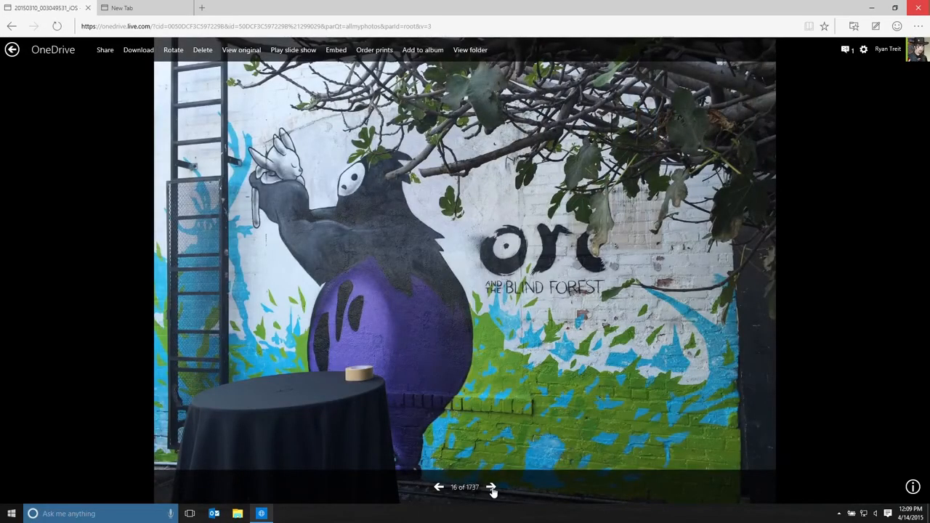